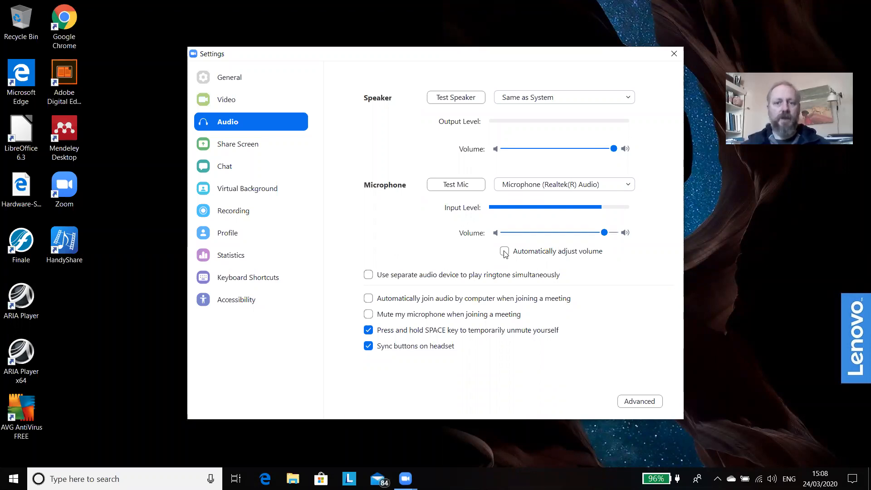
- Uncheck 'Automatically adjust volume' for the Realtek microphone
{"action": "left_click", "coordinate": [504, 252]}
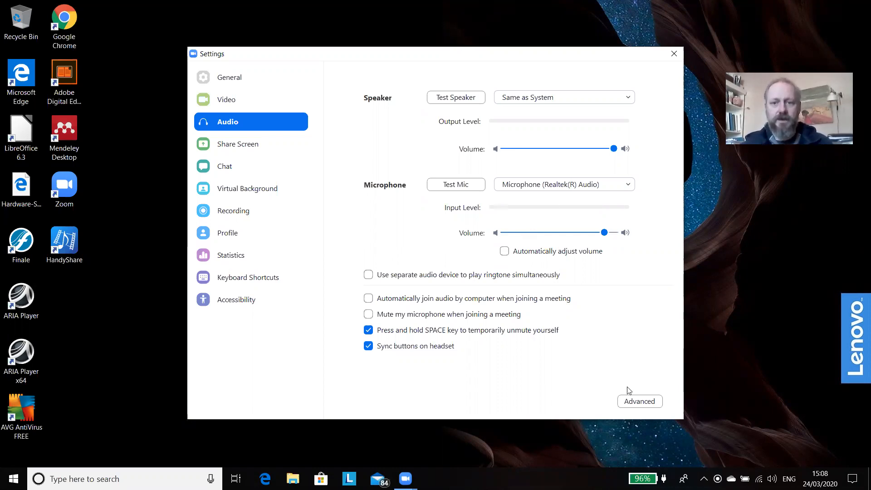
- Go to the Advanced audio processing page with noise suppression and echo cancellation options
{"action": "left_click", "coordinate": [639, 402]}
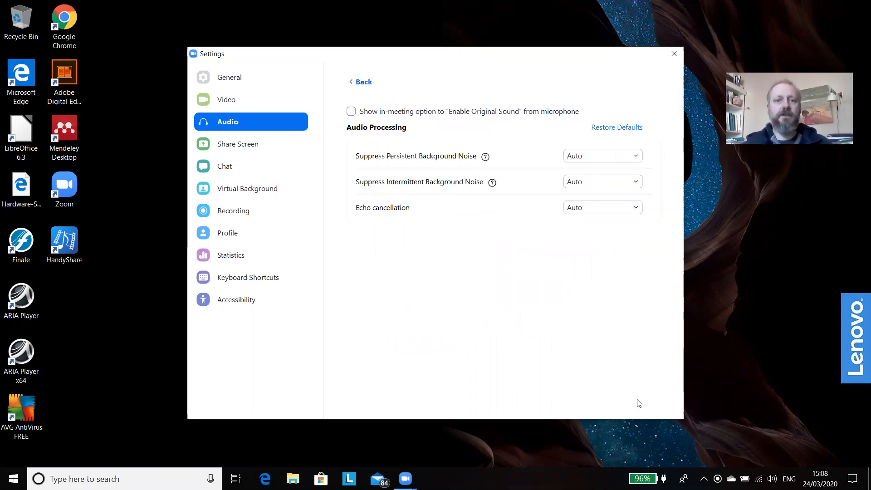
{"action": "left_click", "coordinate": [351, 111]}
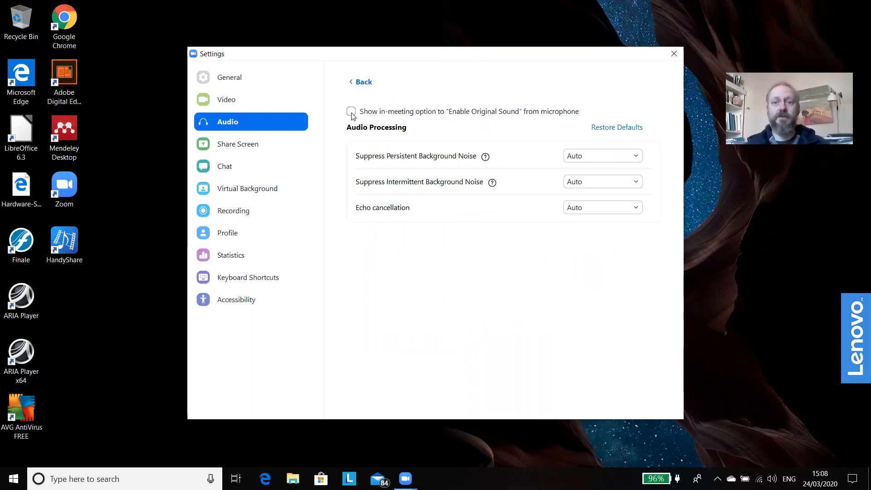
- Check 'Show in-meeting option to Enable Original Sound from microphone'
{"action": "left_click", "coordinate": [351, 111]}
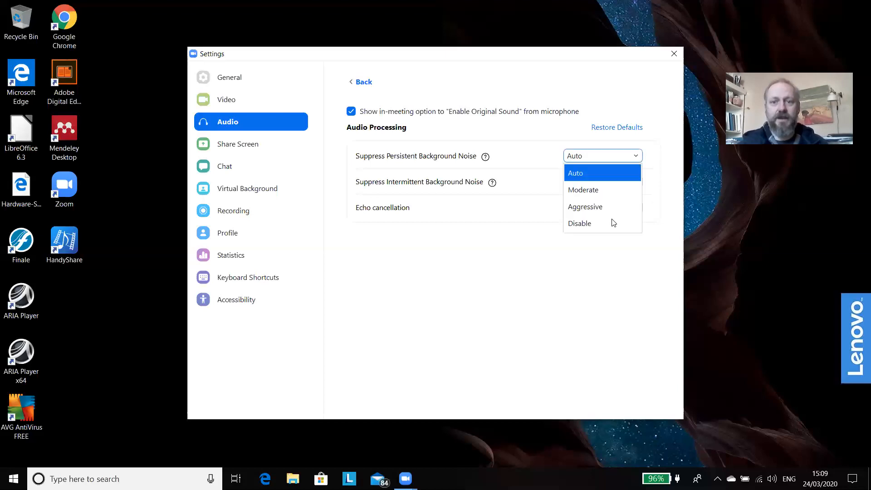
- Set both background noise suppression options to Disable, leave echo cancellation on Auto, and go back
{"action": "left_click", "coordinate": [580, 224]}
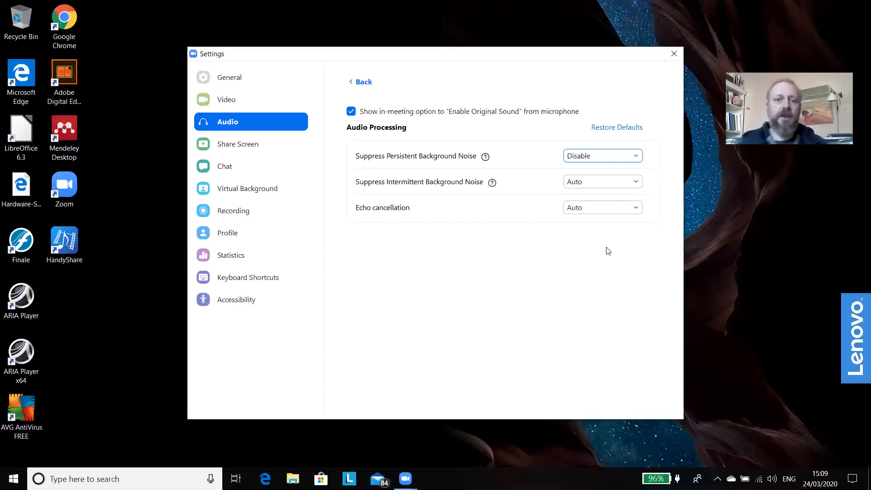
{"action": "left_click", "coordinate": [603, 182]}
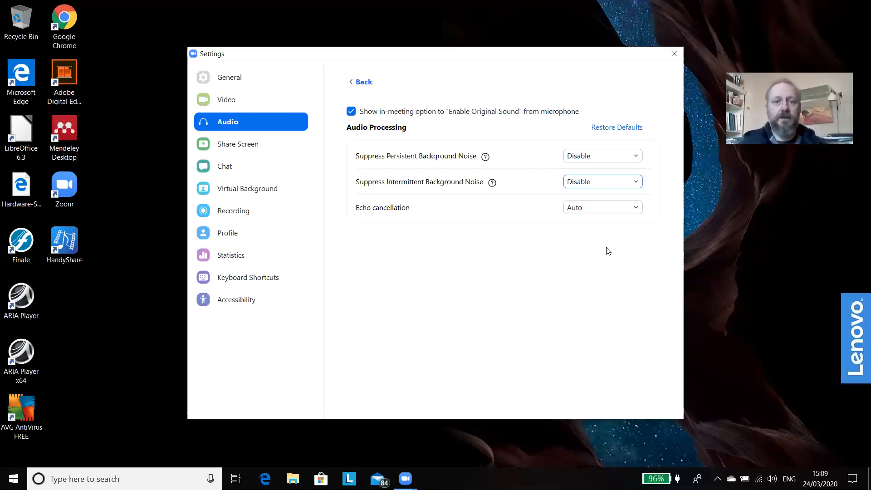
{"action": "left_click", "coordinate": [364, 82]}
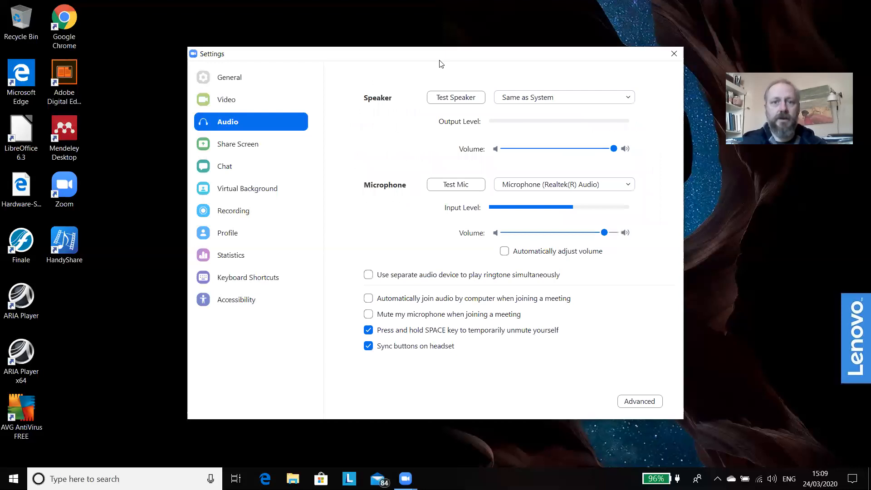